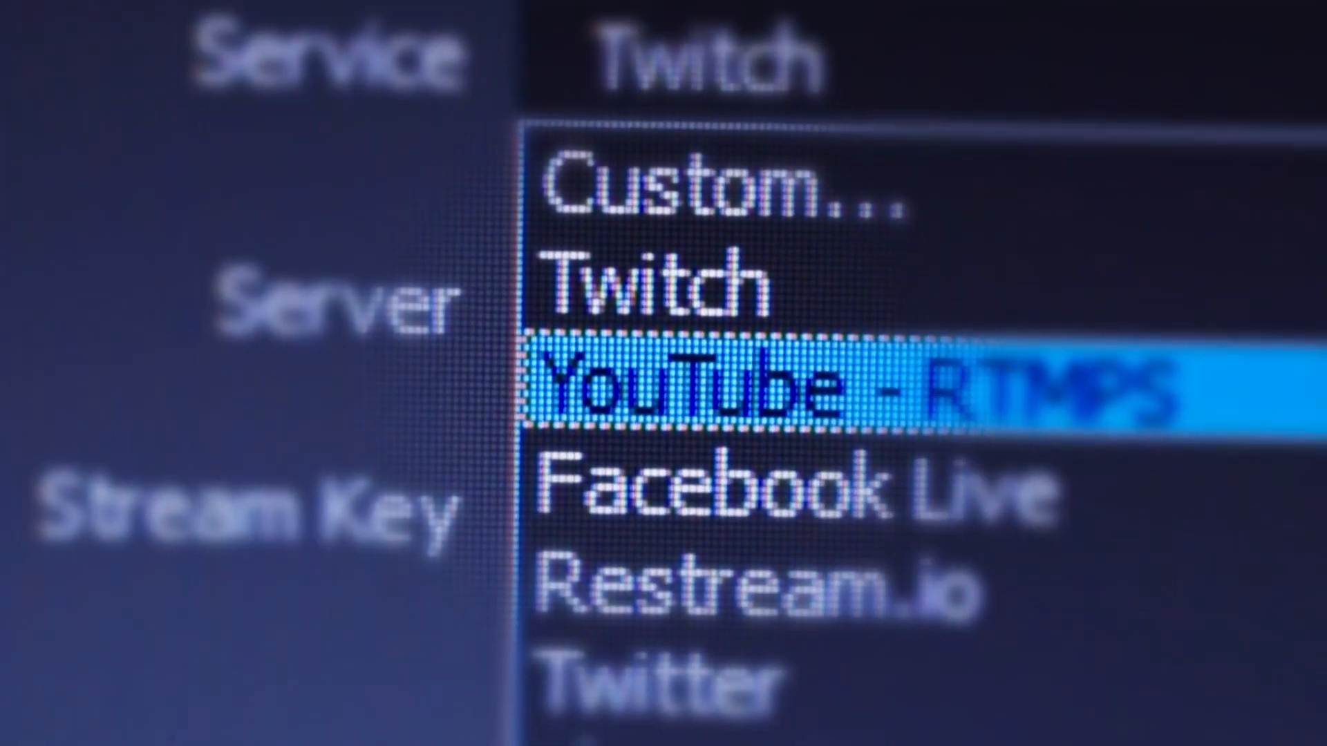
- Choose Twitch as the streaming service, leaving the server on Auto (Recommended)
click(660, 279)
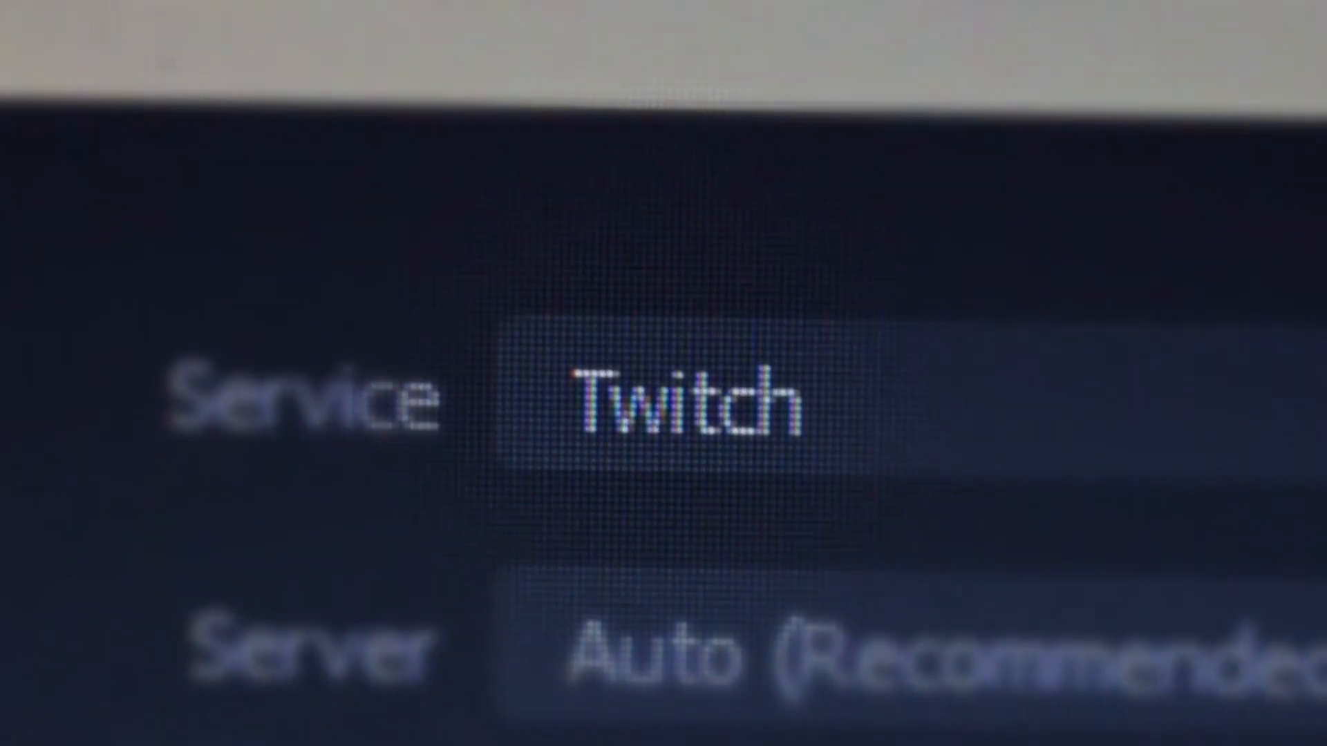